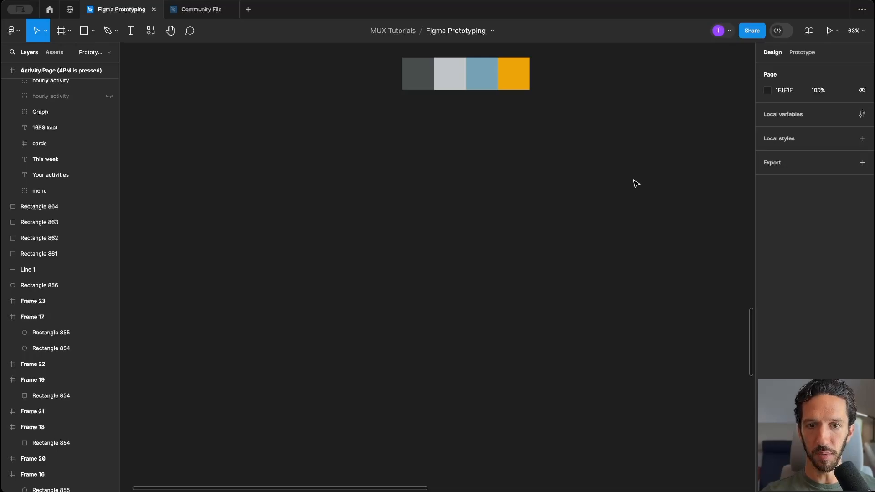
Step: Draw an EFA508 orange rectangle inside the 393×852 SA frame
left_click(62, 31)
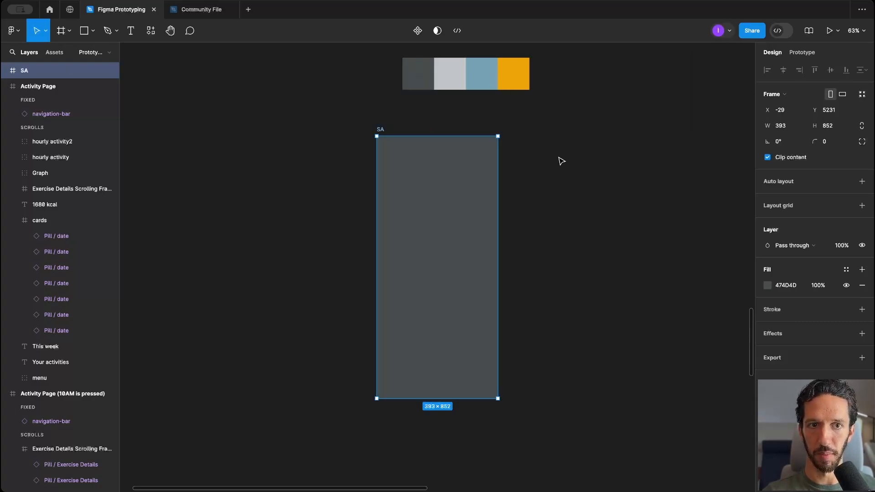
left_click_drag(406, 218, 504, 315)
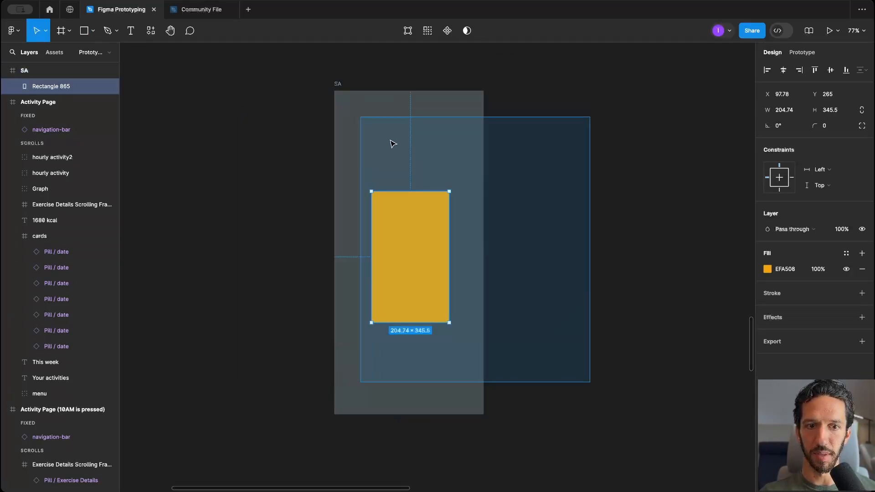
Step: Give the rectangle an On click > Navigate to SA interaction targeting the duplicated frame
left_click(802, 51)
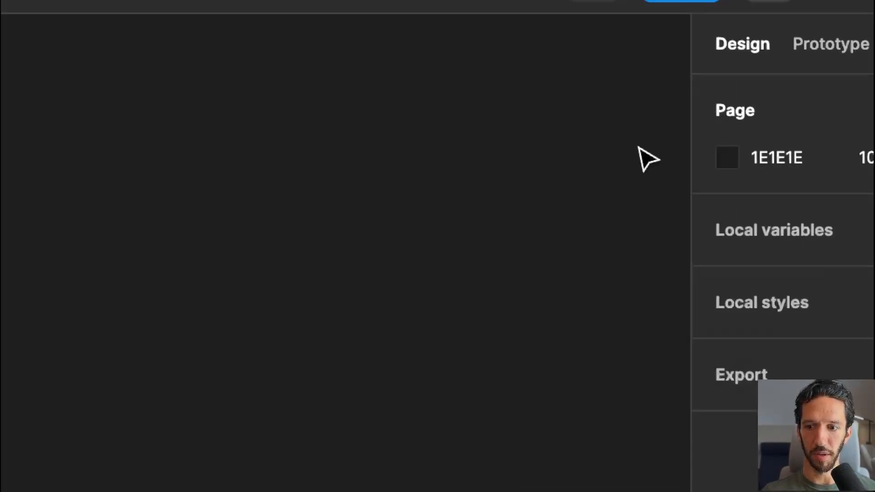
left_click(660, 157)
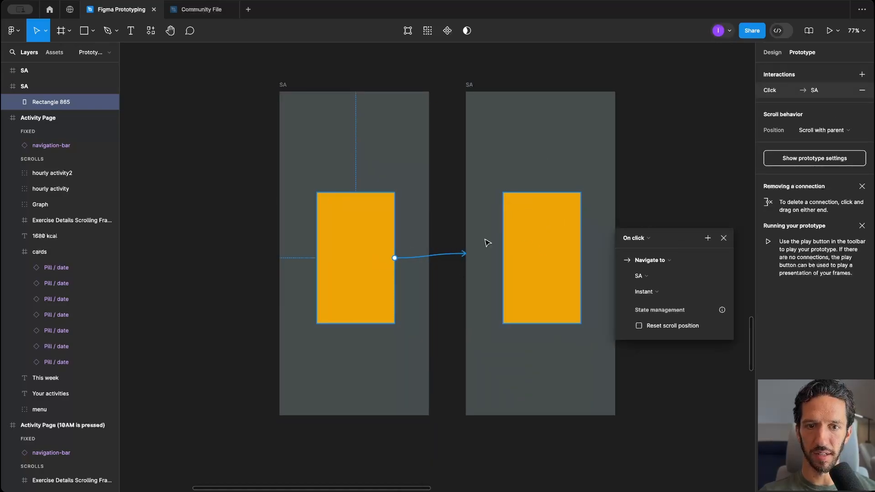
Step: Switch the click transition's animation from Instant to Smart animate
left_click(643, 292)
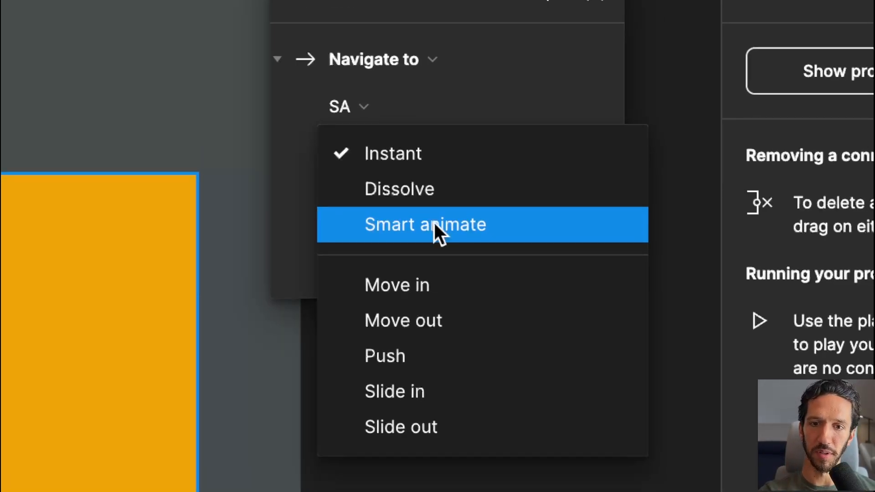
left_click(424, 224)
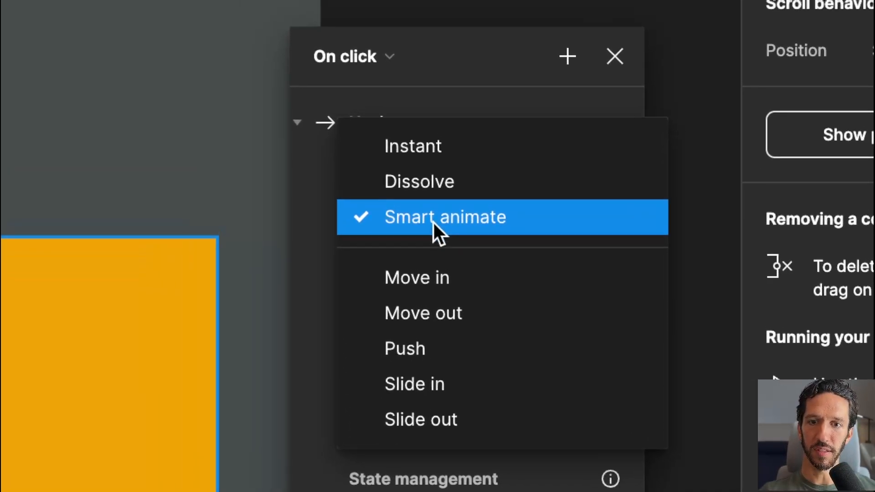
left_click(444, 217)
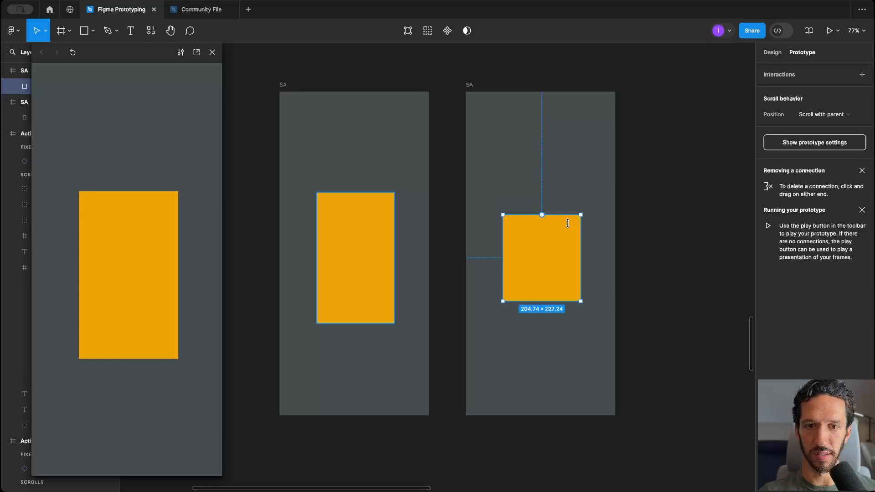
Step: Reshape the second frame's orange rectangle into a short, wide bar
left_click_drag(540, 309, 541, 250)
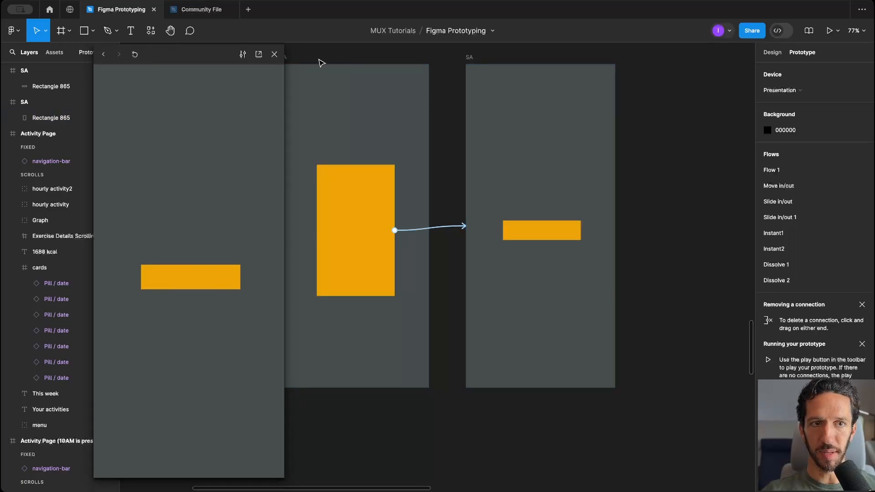
Step: Stretch the third frame's bar into a tall rectangle and give the last shape a 340 corner radius
left_click(274, 55)
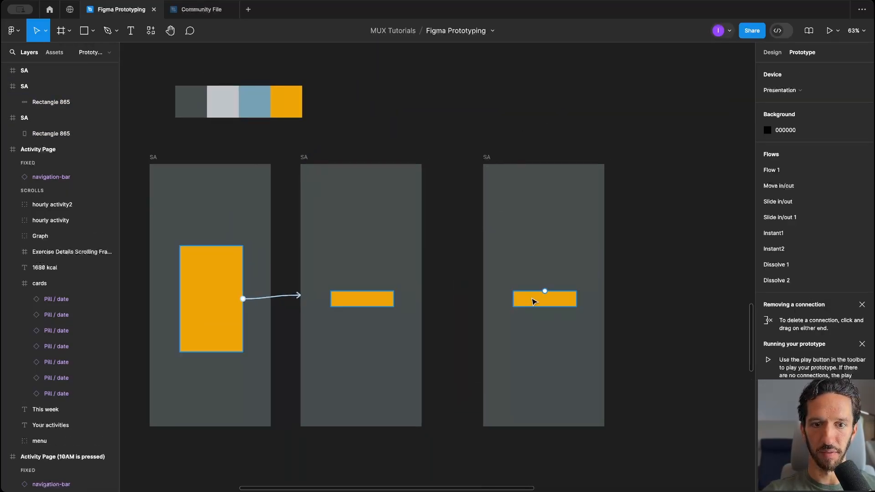
left_click(543, 299)
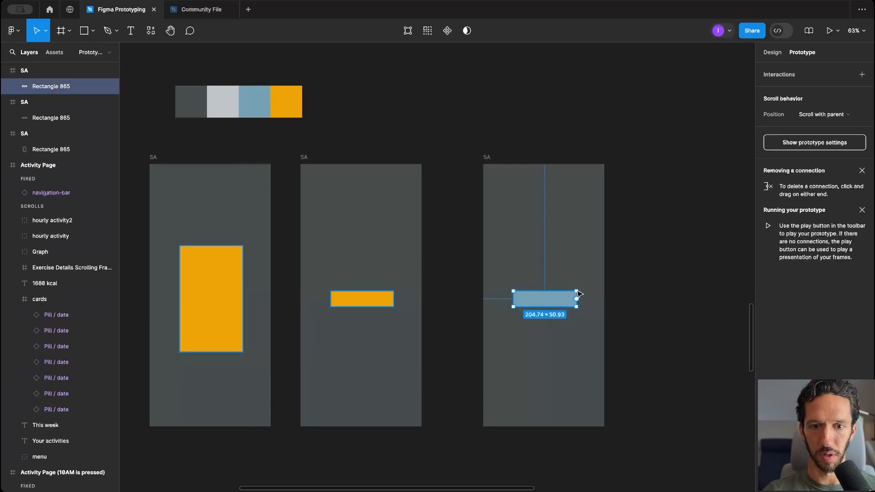
left_click_drag(578, 299, 581, 374)
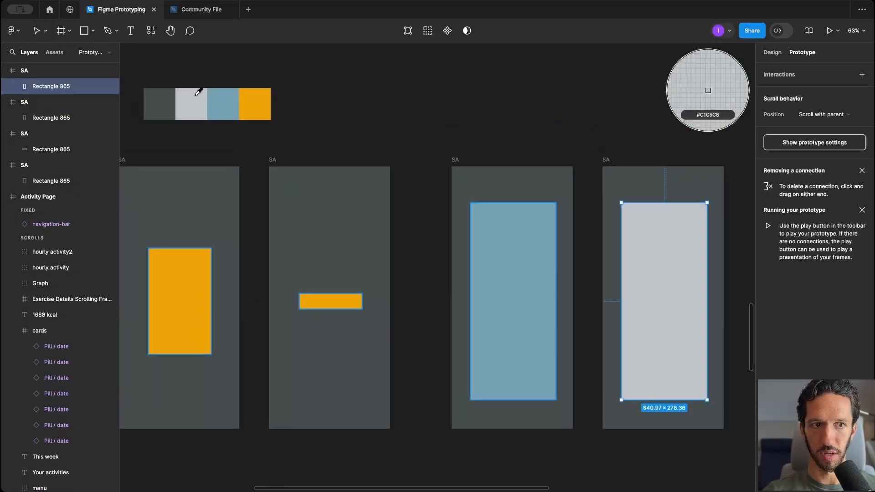
left_click(35, 30)
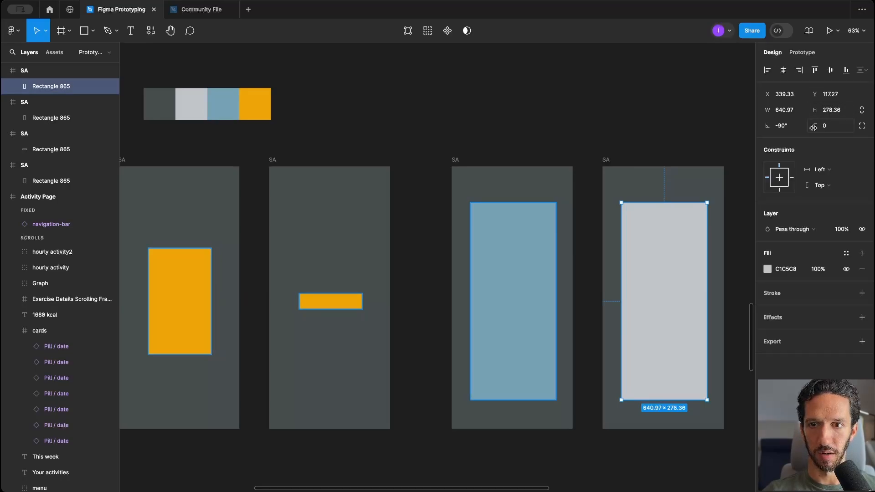
type("340")
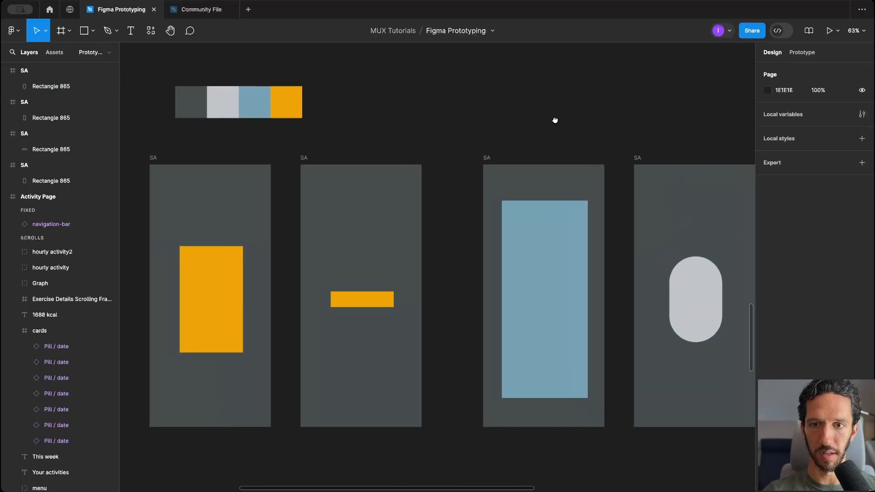
left_click(210, 299)
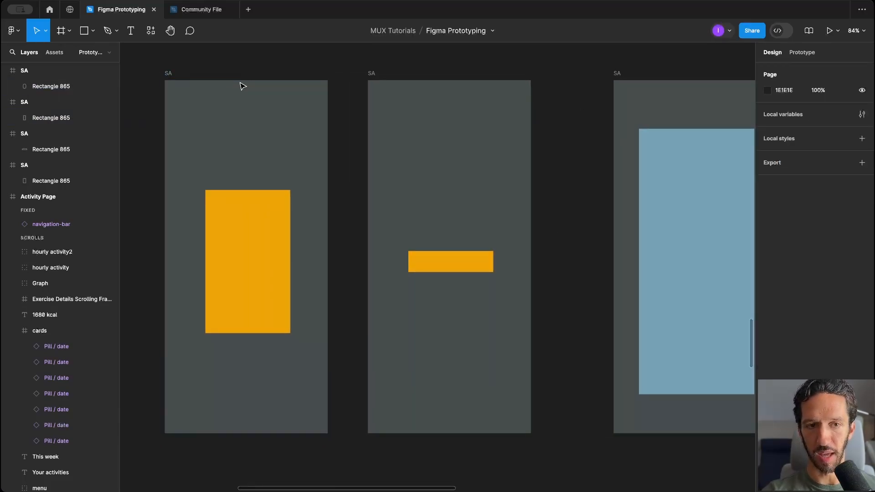
Step: Select the second SA frame to start chaining the prototype connections
left_click(248, 261)
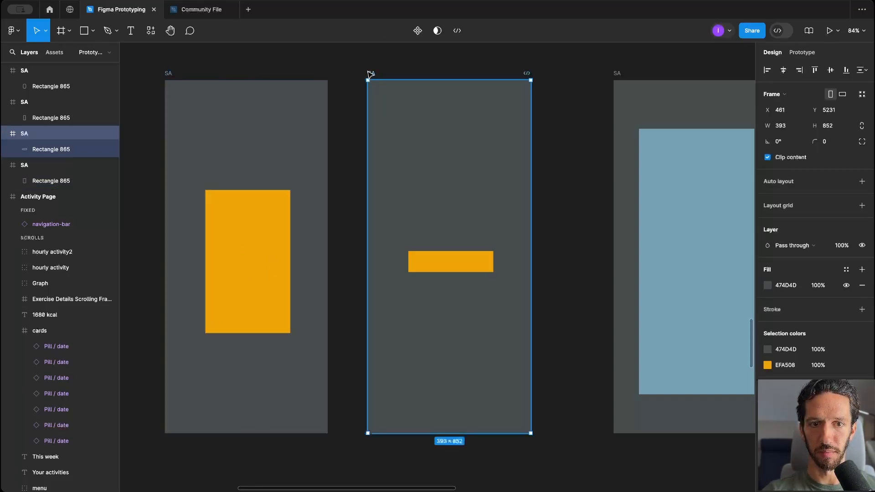
mouse_move(277, 214)
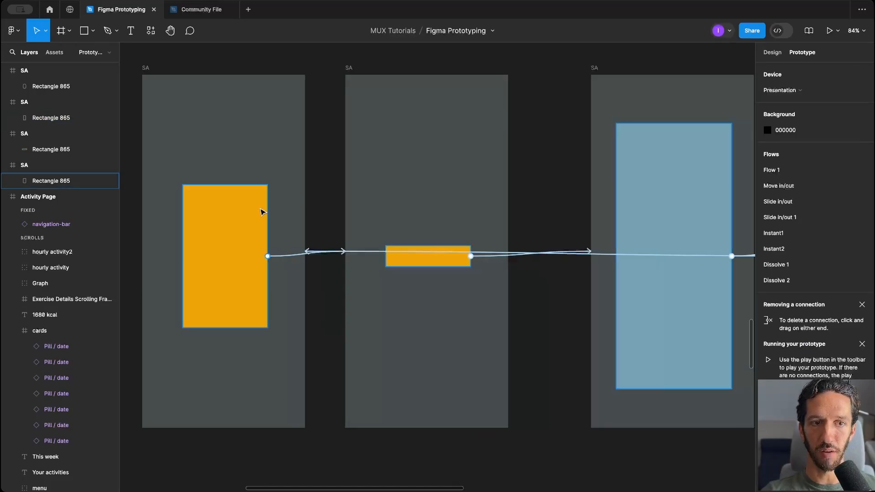
Step: Rename the Rectangle 865 layer in the second frame to just Rectangle
left_click(312, 183)
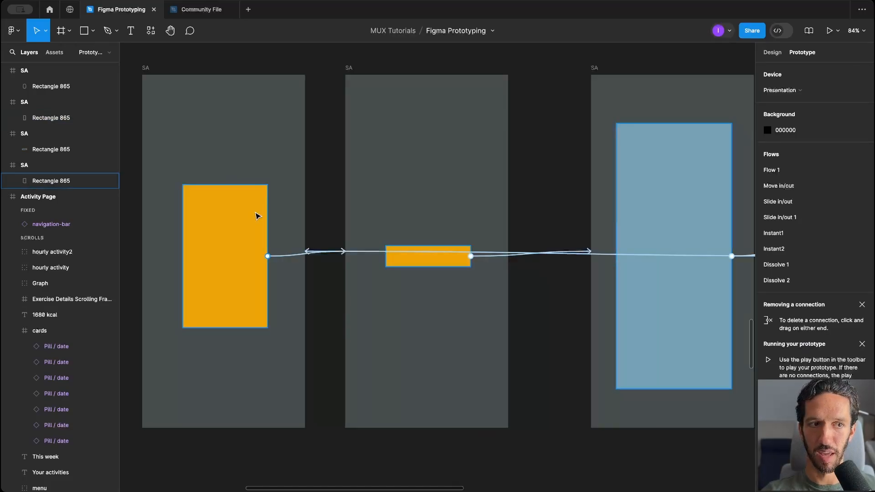
left_click(426, 257)
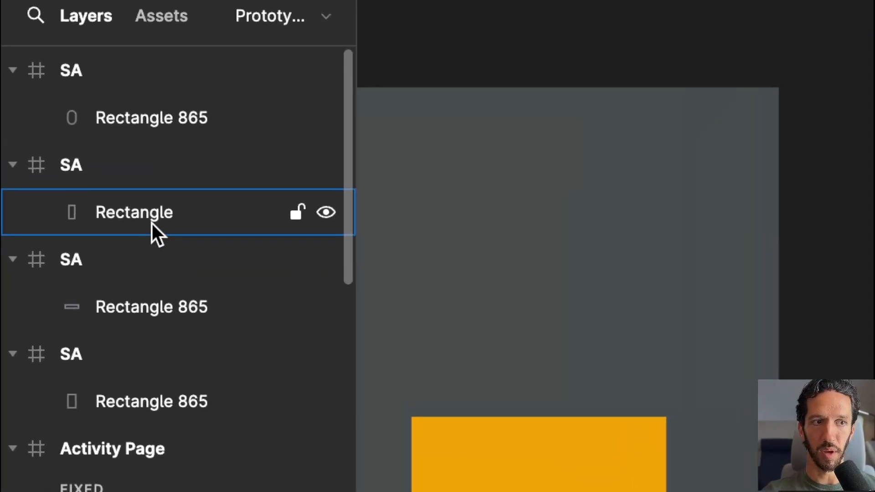
Step: Restore the layer name to Rectangle 865, preview the animation, and move to the Activity Page frames
double_click(133, 212)
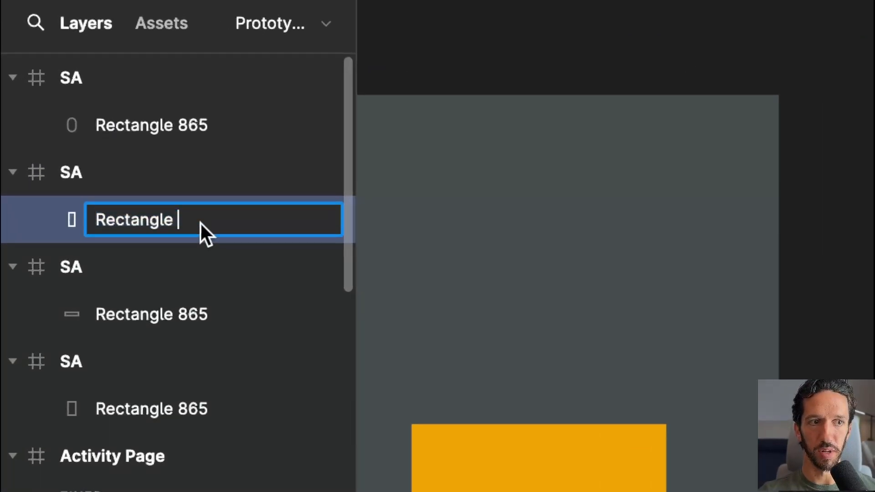
type("865")
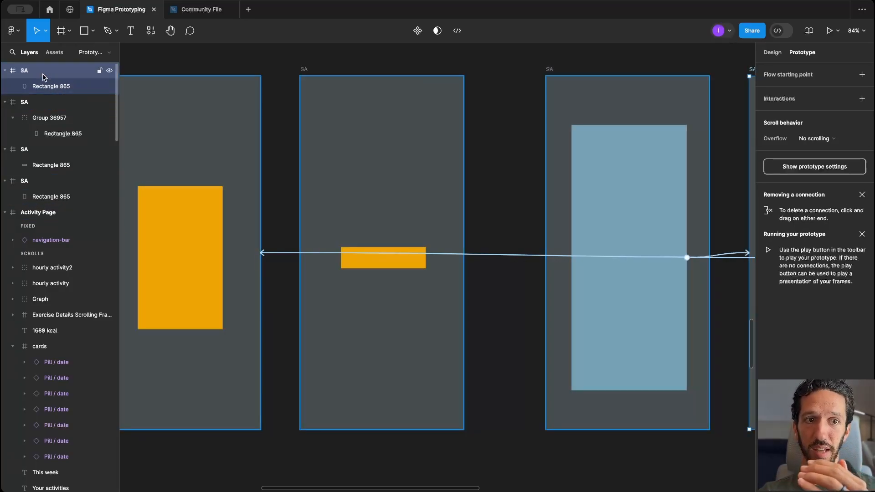
left_click(50, 86)
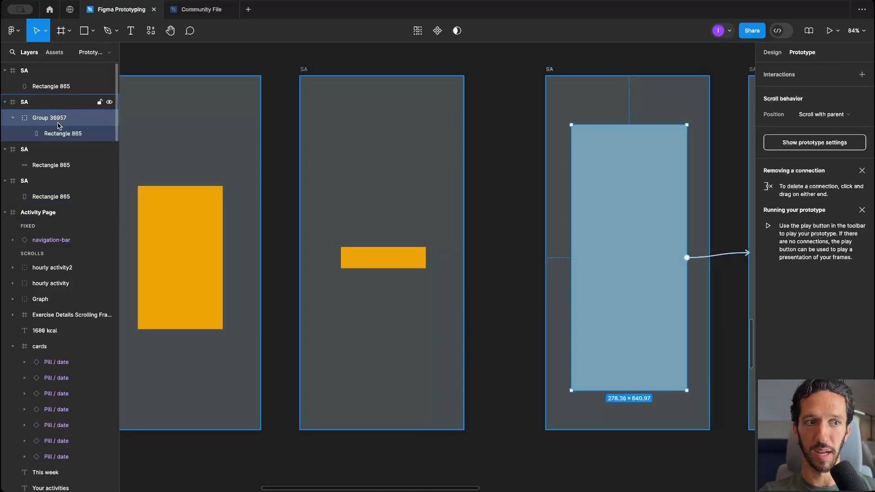
left_click(62, 133)
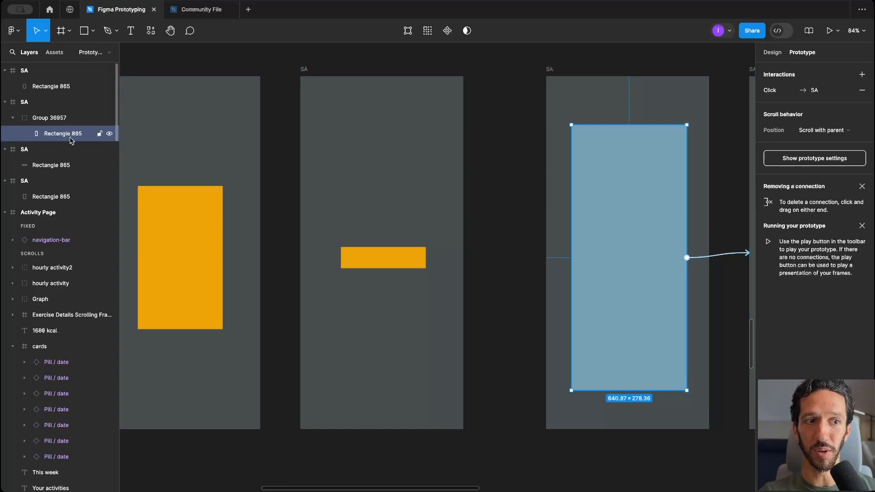
mouse_move(67, 130)
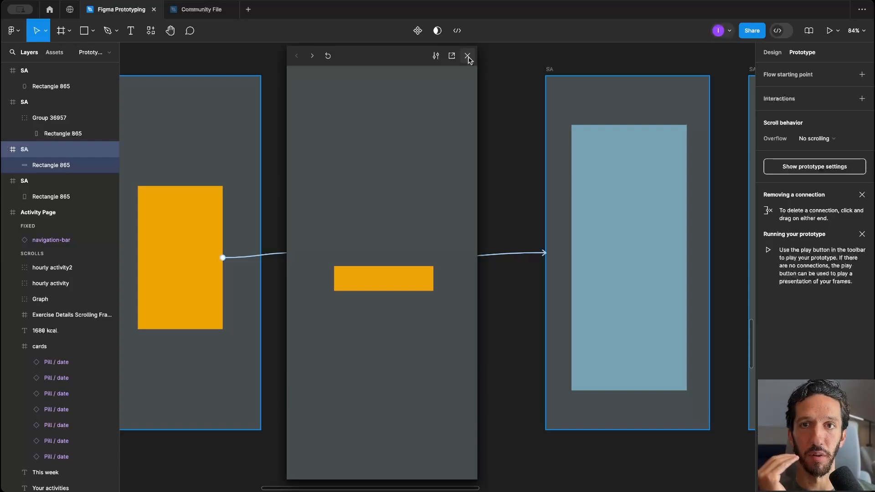
left_click(468, 55)
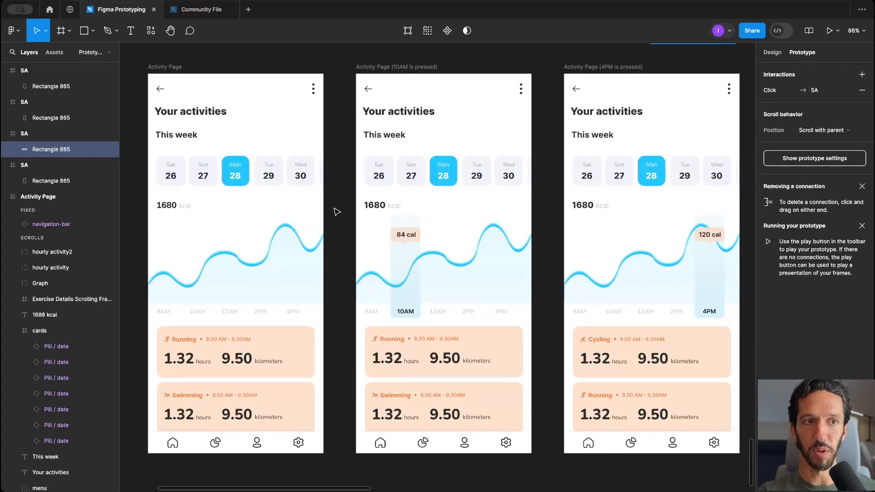
left_click(201, 10)
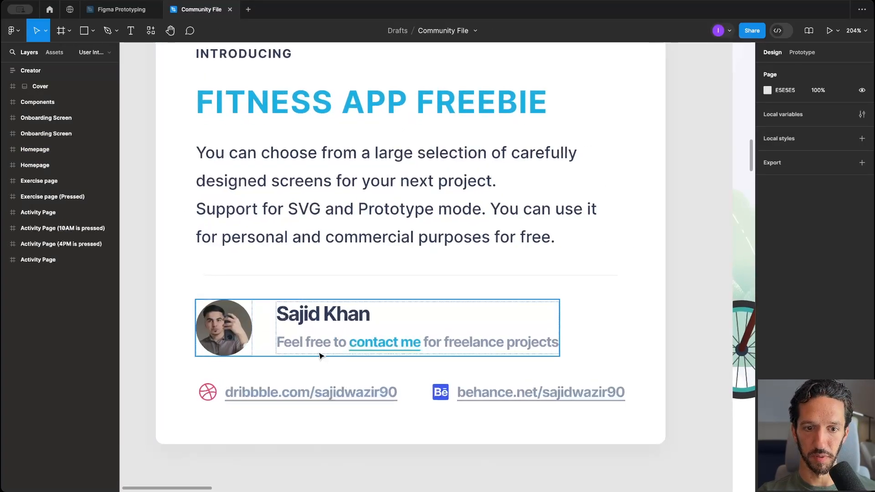
mouse_move(124, 10)
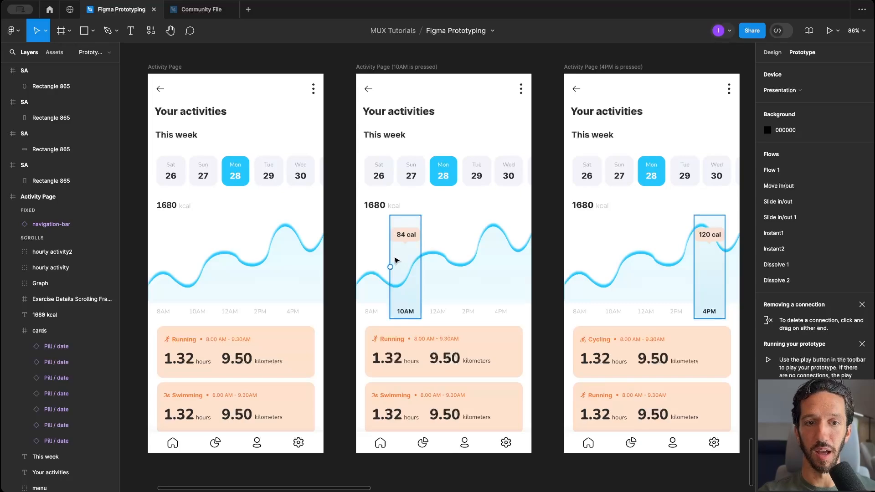
left_click(405, 268)
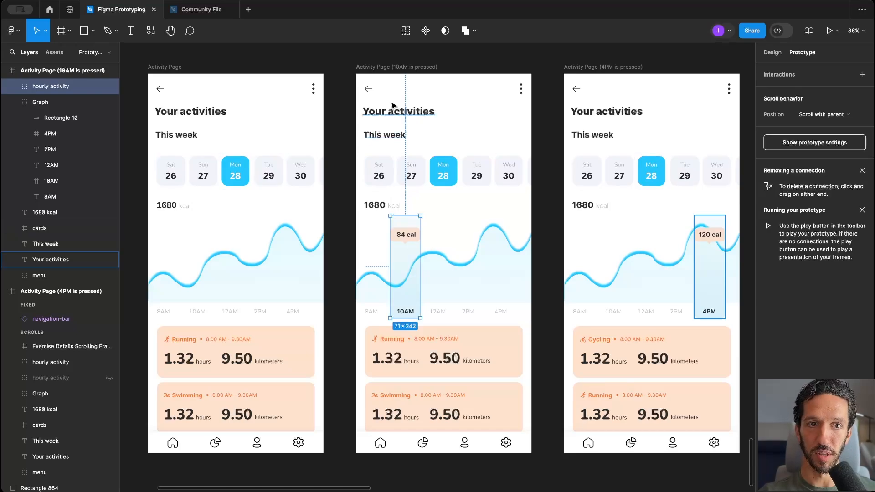
Step: Review the 4PM label's Smart animate interaction and test the 10AM/4PM chart transition in the preview
left_click(40, 102)
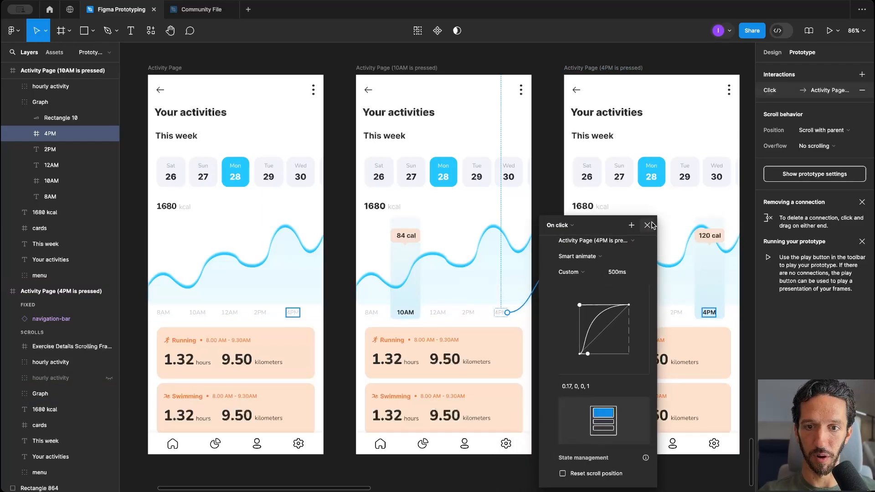
left_click(646, 226)
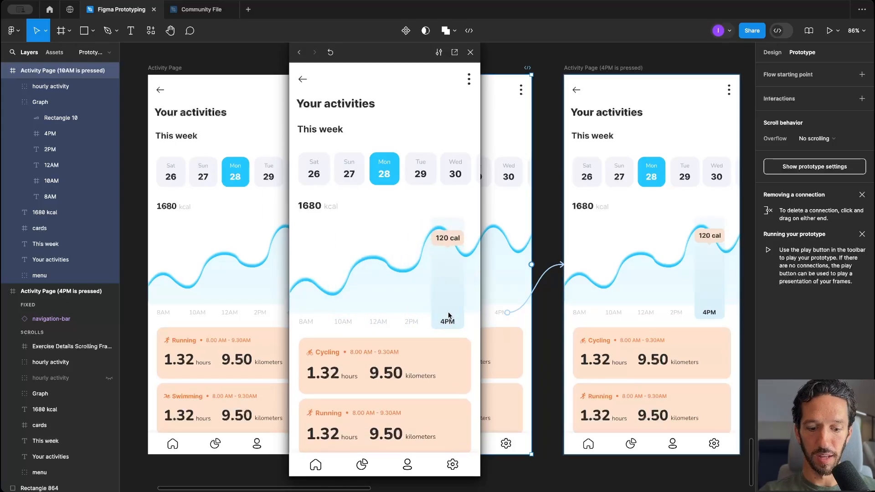
mouse_move(408, 295)
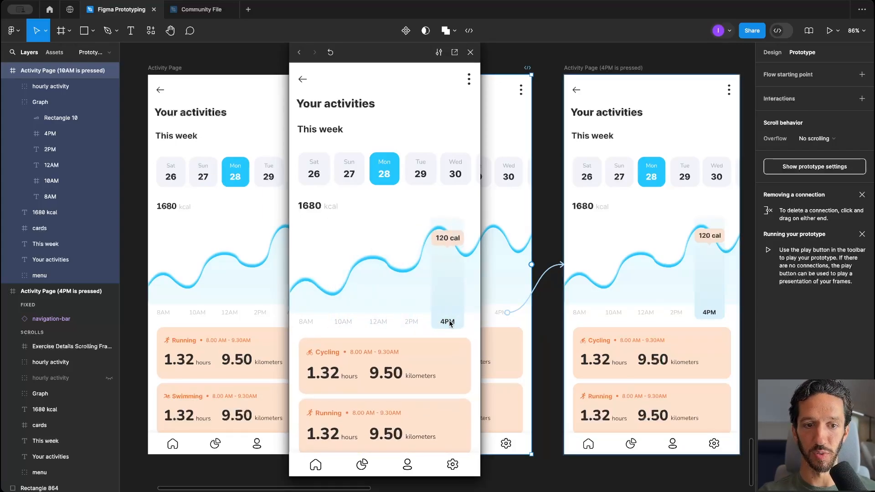
left_click(469, 52)
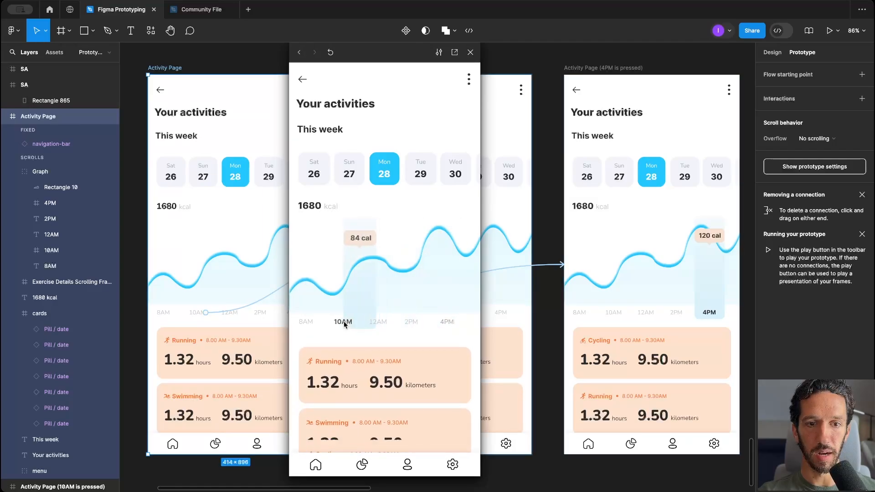
left_click(446, 321)
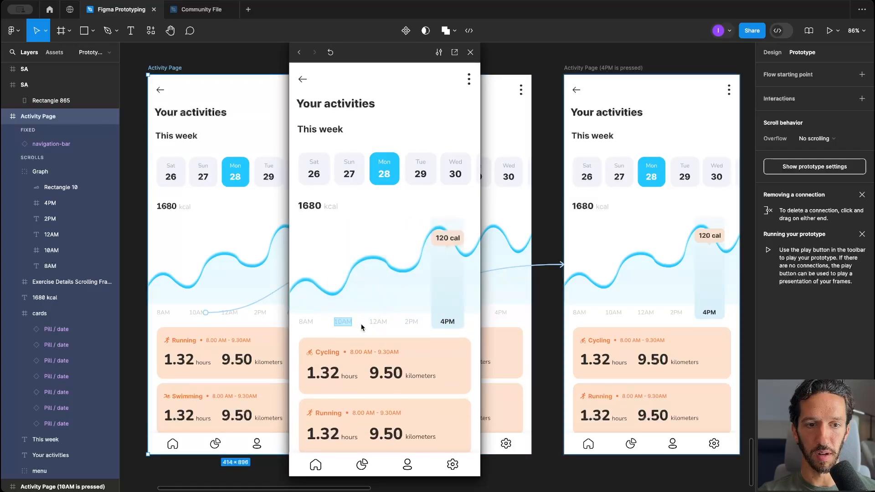
left_click(470, 52)
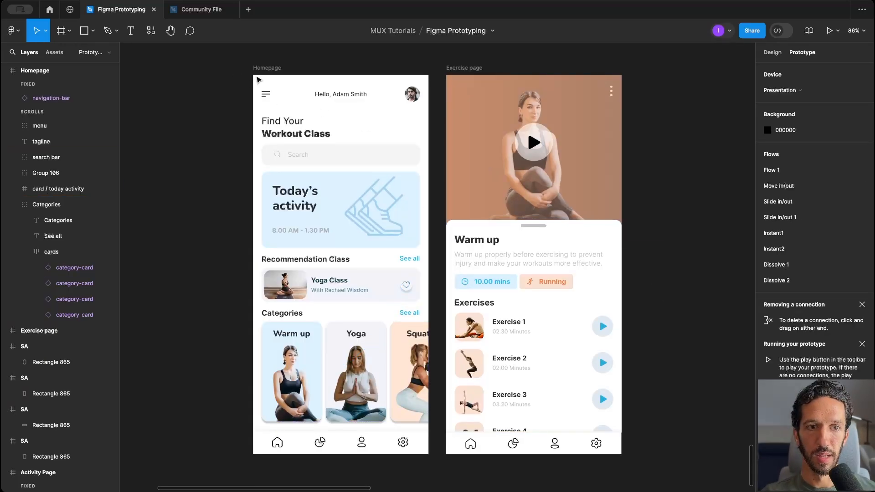
mouse_move(262, 69)
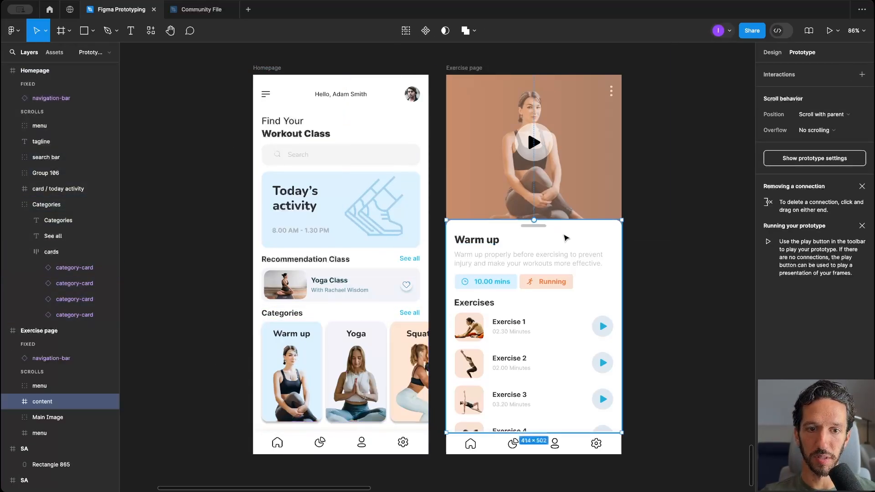
Step: Select the Homepage's Warm up category card to preview it opening the Exercise page
left_click(292, 372)
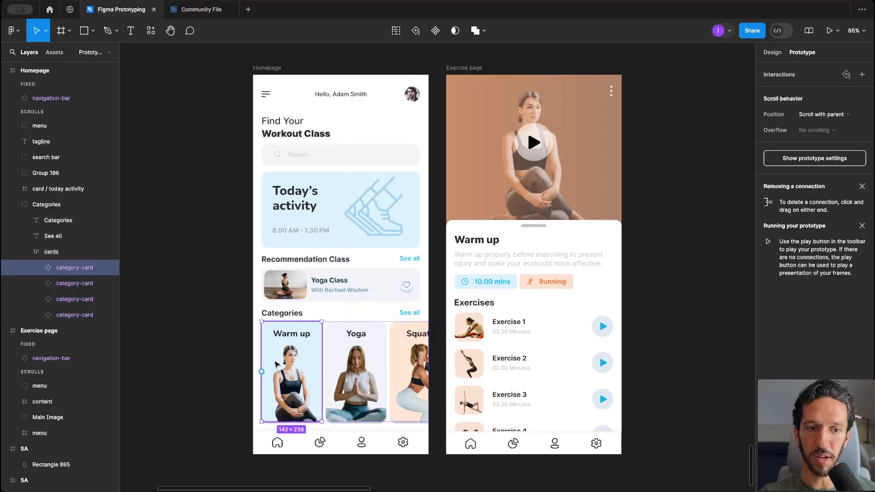
mouse_move(321, 371)
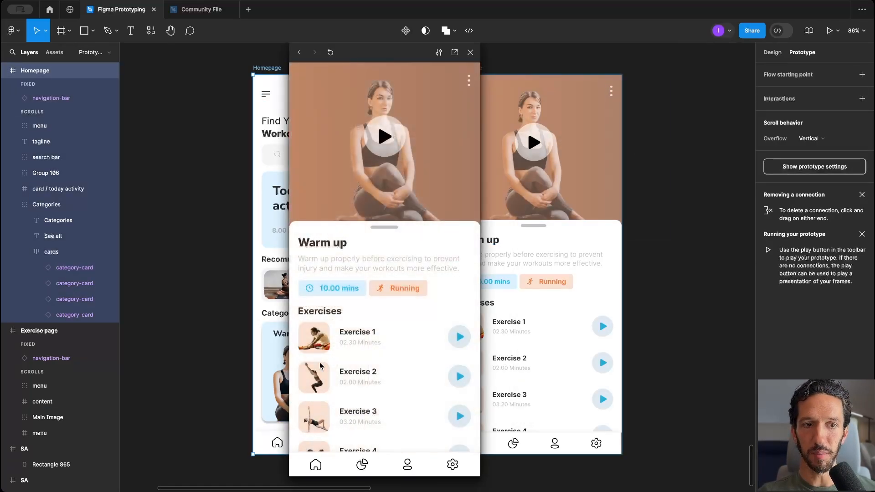
mouse_move(335, 377)
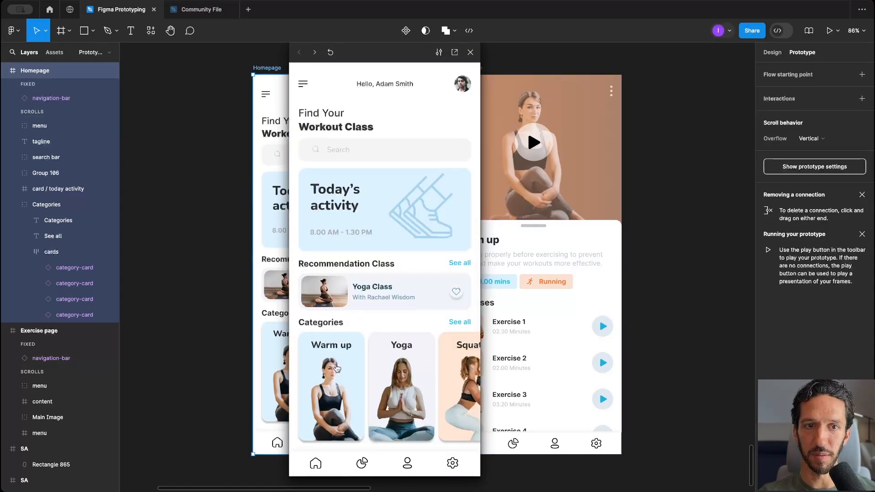
left_click(331, 387)
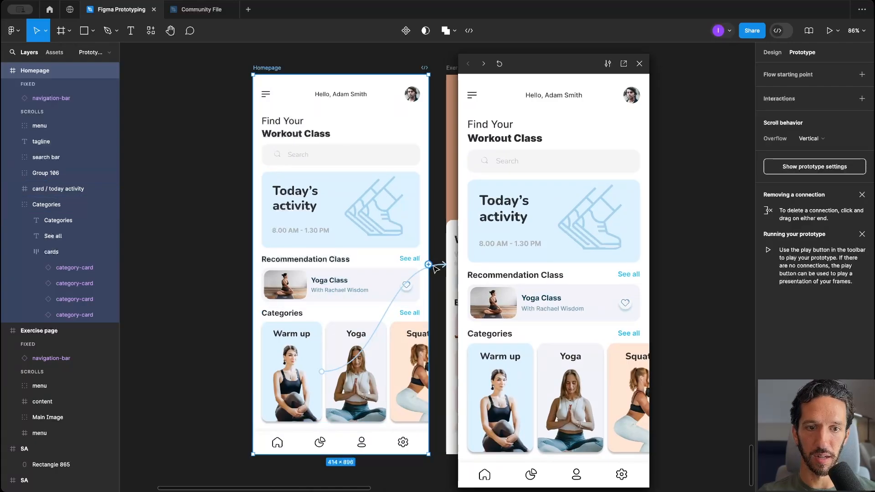
left_click(429, 265)
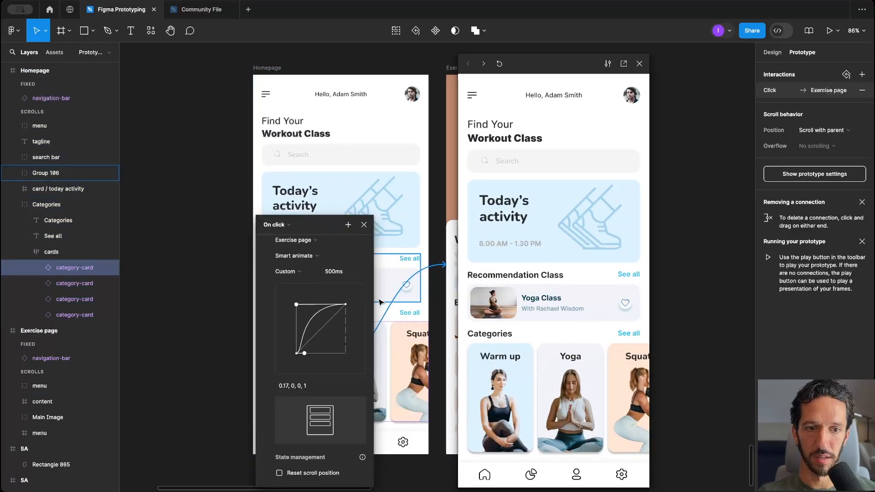
left_click(342, 271)
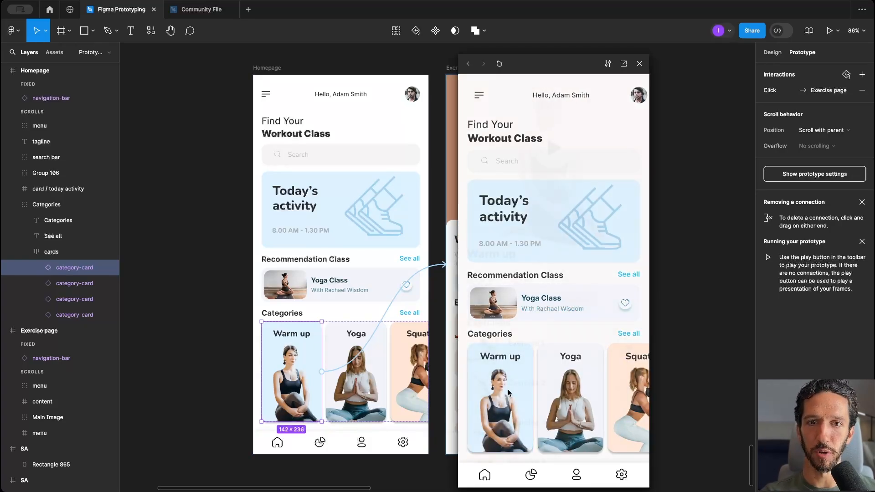
left_click(500, 399)
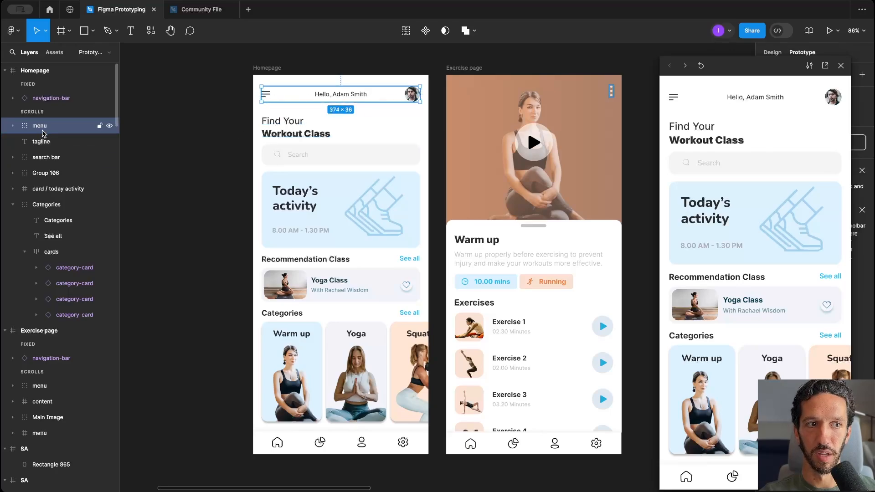
Step: Rename the menu layers to Home menu and overflow menu, then tap the Warm up card in the preview
double_click(40, 125)
type("Home ")
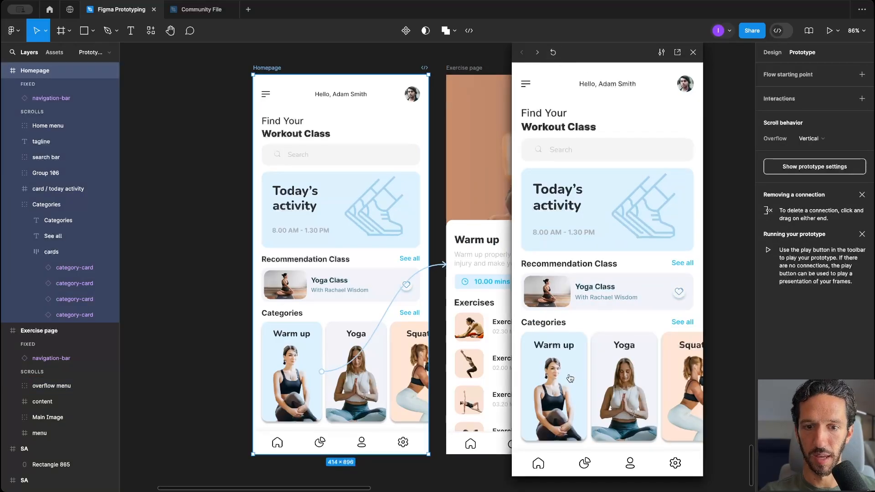
left_click(554, 386)
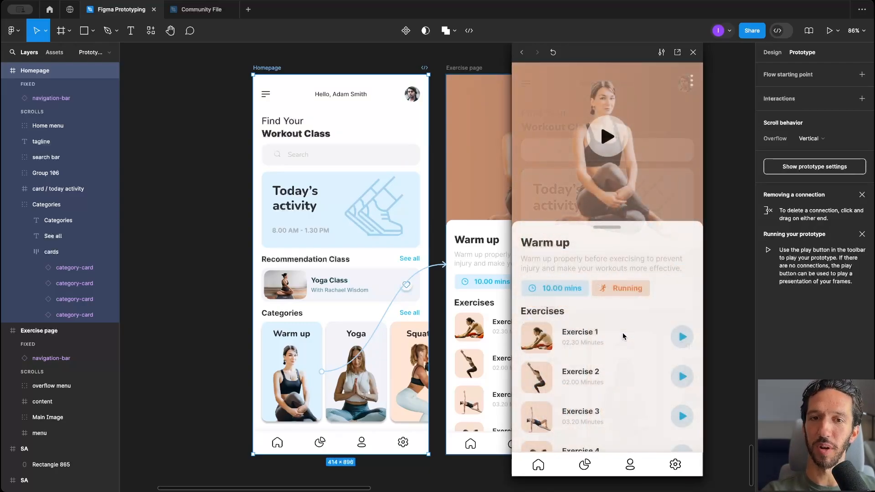
left_click(693, 52)
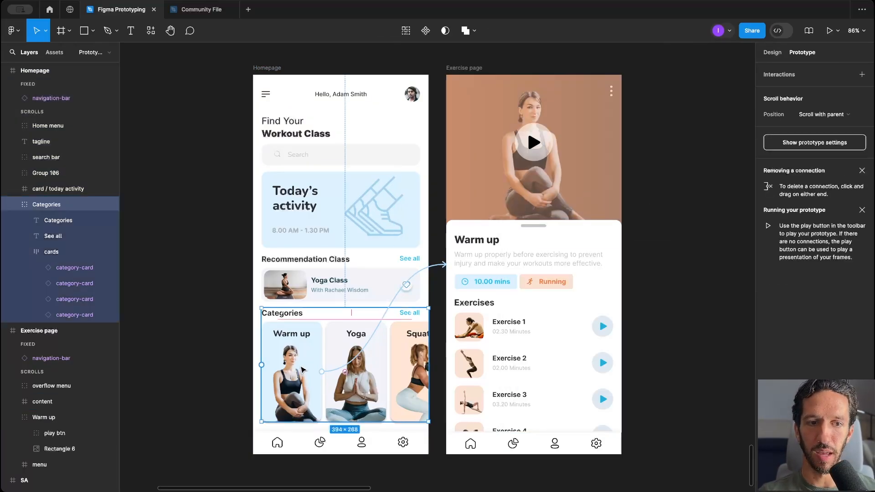
Step: Ungroup the Categories cards so the first card sits in Homepage and rename it Warm up
left_click(292, 371)
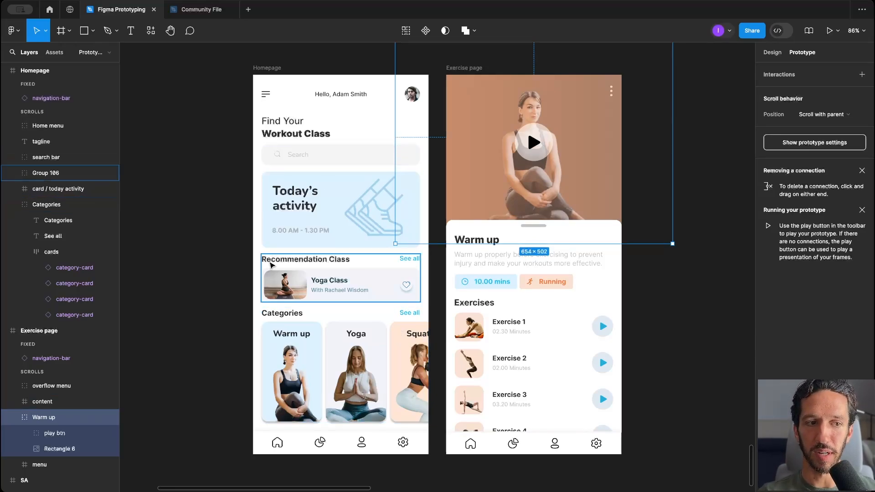
left_click(292, 372)
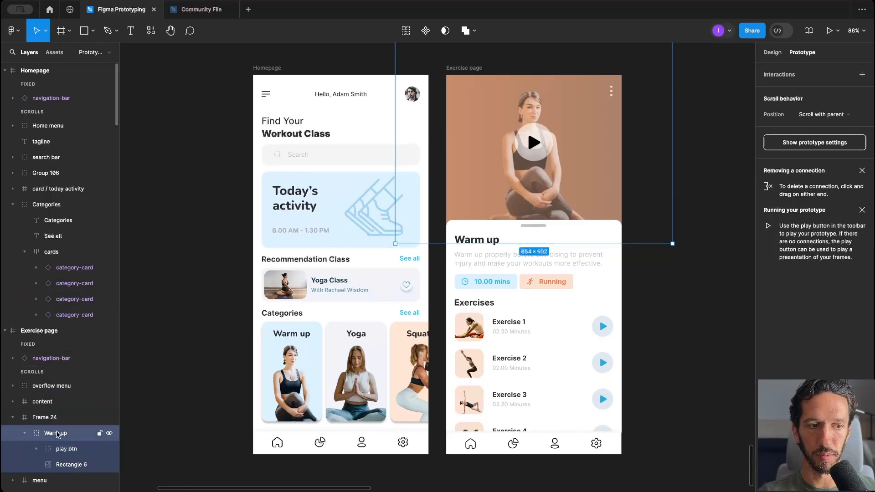
double_click(54, 433)
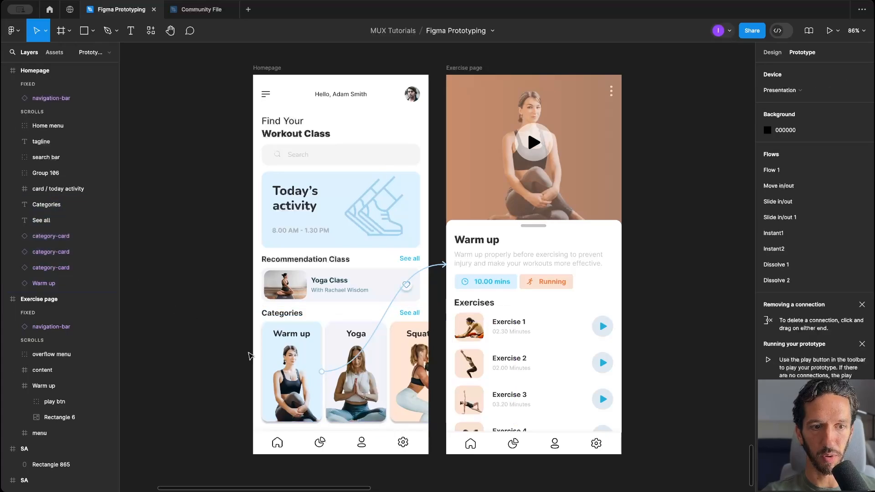
left_click(292, 374)
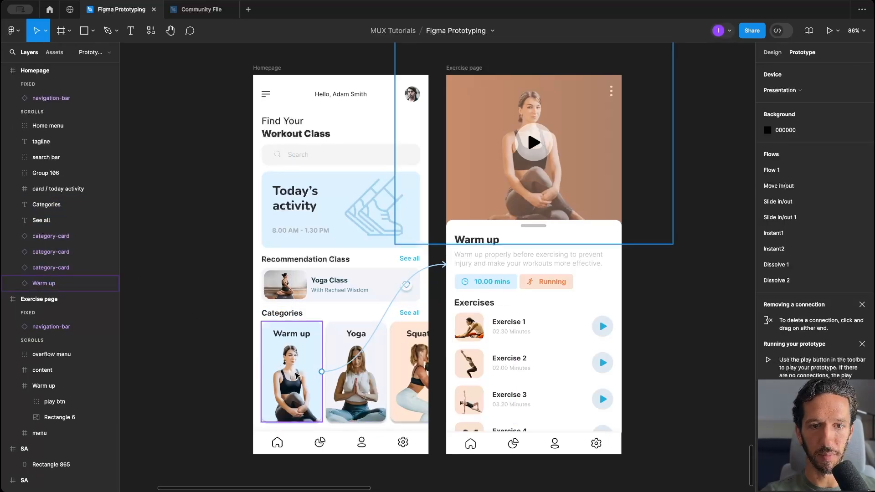
left_click(292, 372)
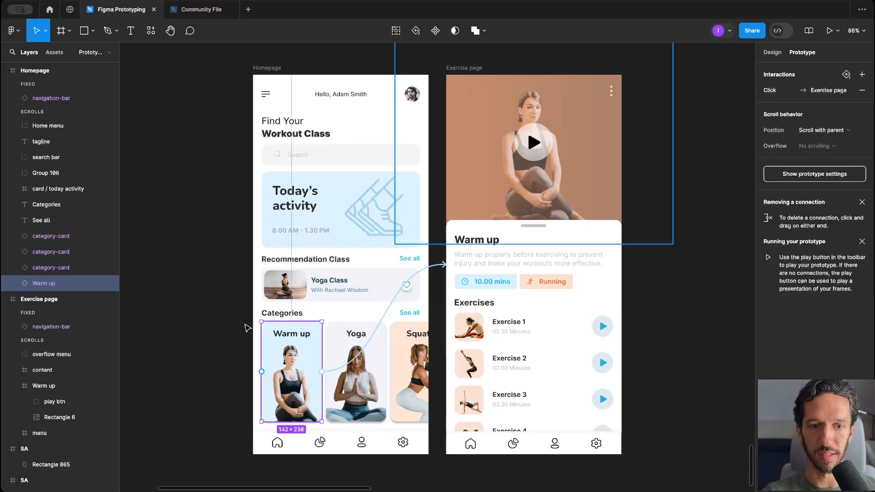
Step: Rename the card's photo and the header's Rectangle 6 photo layers both to img
left_click(267, 67)
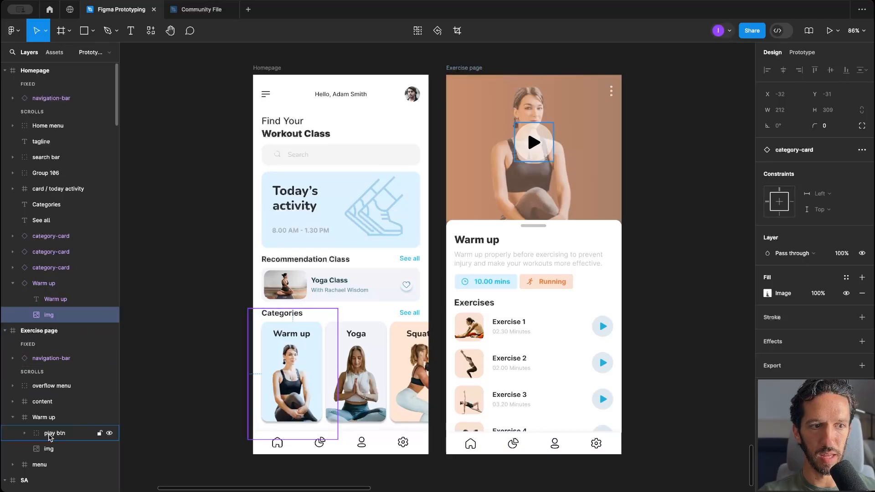
left_click(44, 418)
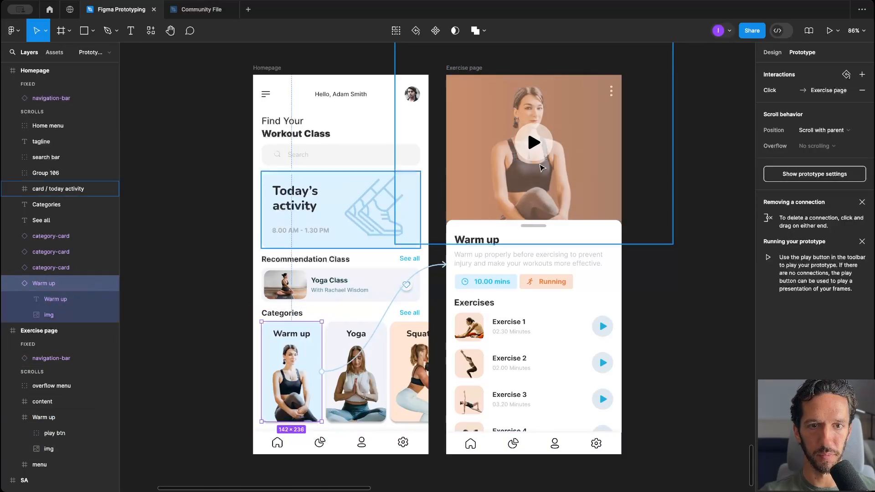
left_click(831, 31)
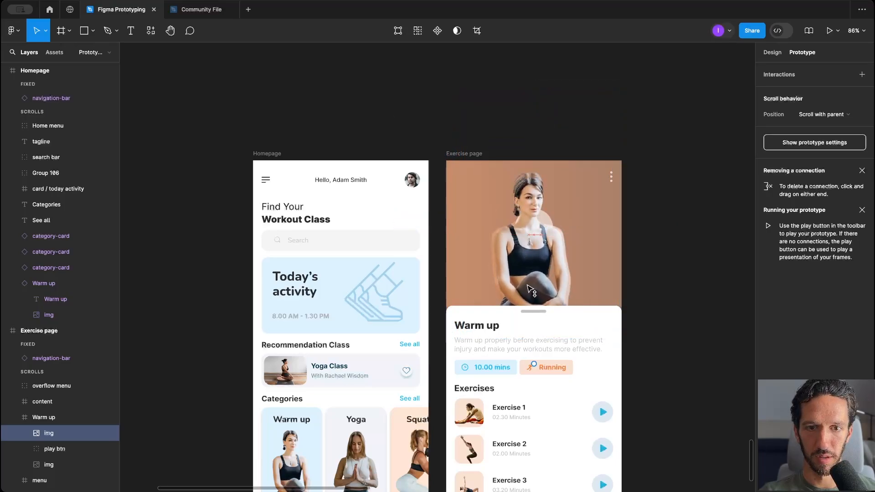
Step: Paste the card's img into the exercise header to fill it, then present the Homepage prototype
left_click(533, 235)
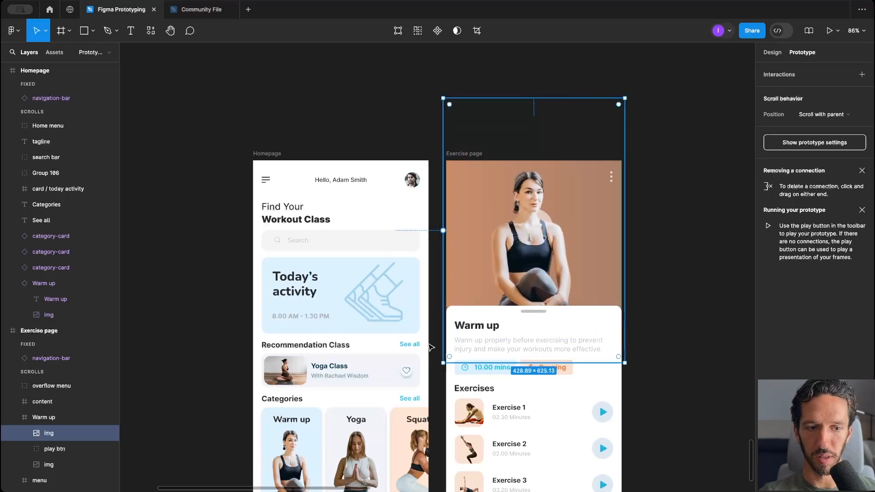
left_click(772, 52)
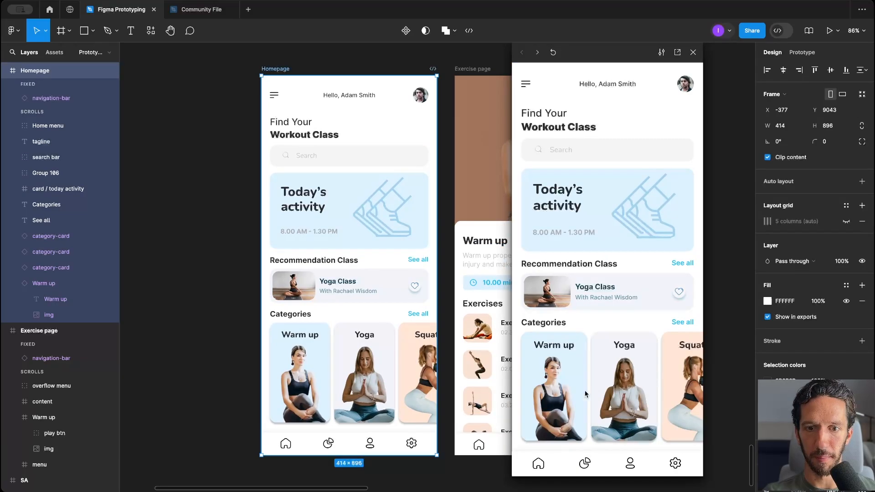
Step: Tap the Warm up card in the preview so it plays the transition to Exercise page
left_click(554, 388)
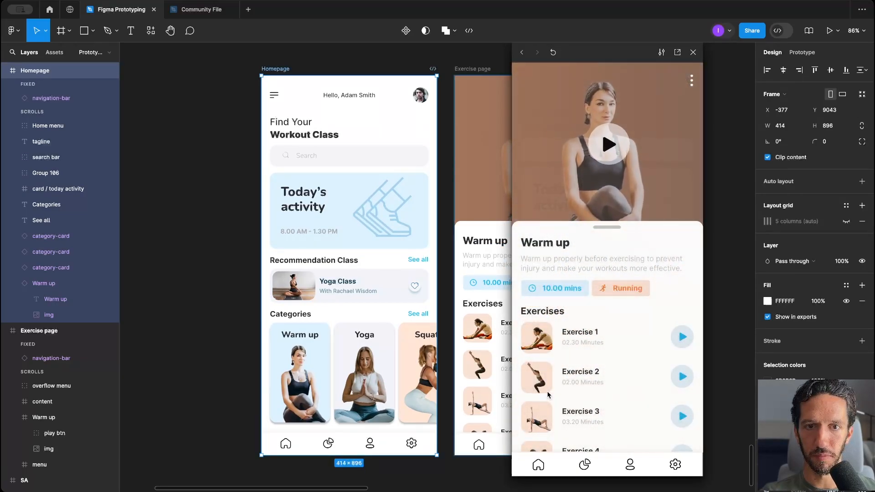
mouse_move(419, 62)
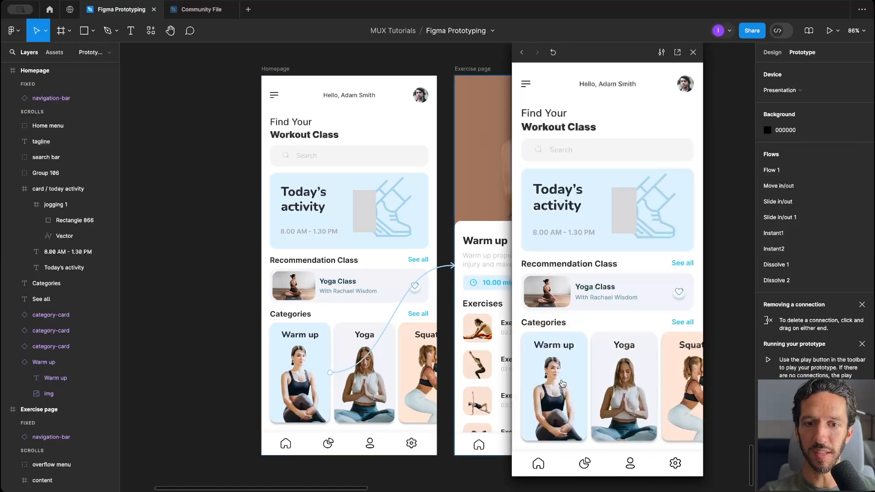
left_click(554, 386)
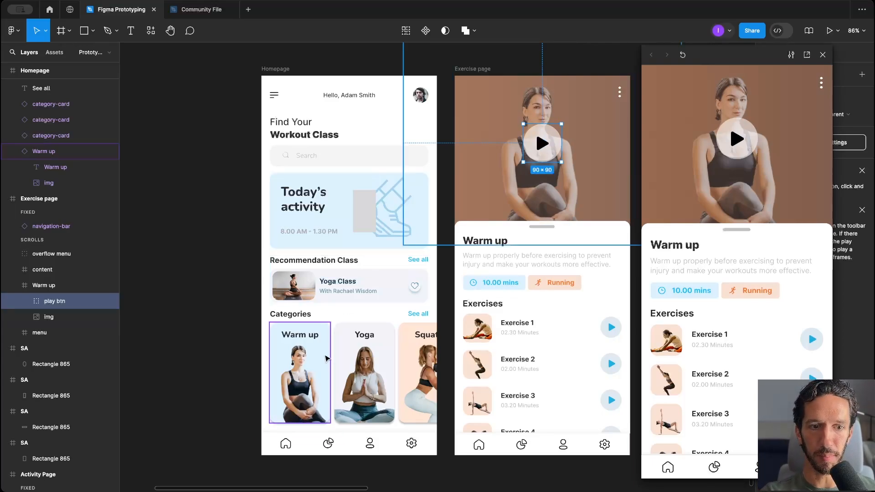
Step: Copy play btn into the Warm up card at 0% opacity, paste the Warm up title into the header, and replay
left_click(318, 363)
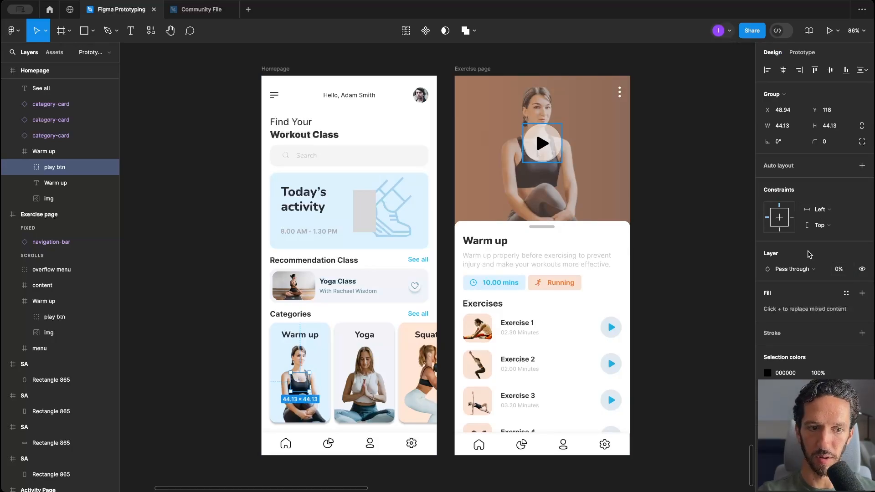
left_click(55, 183)
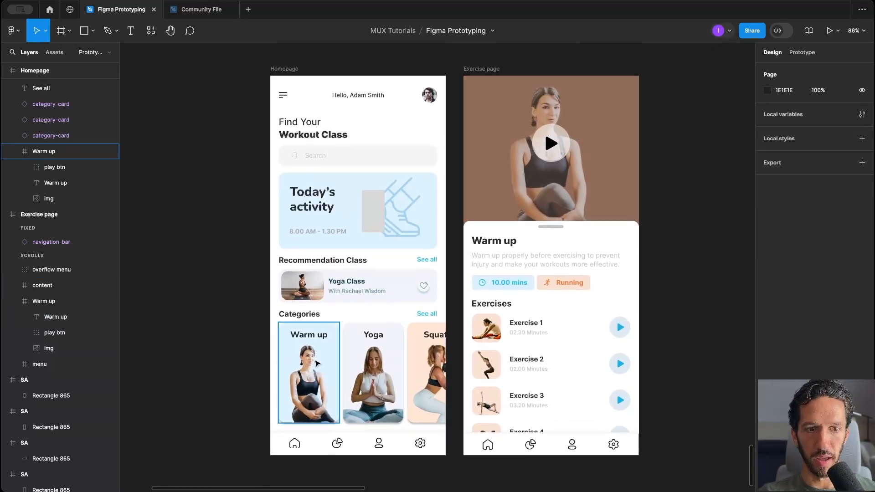
left_click(308, 372)
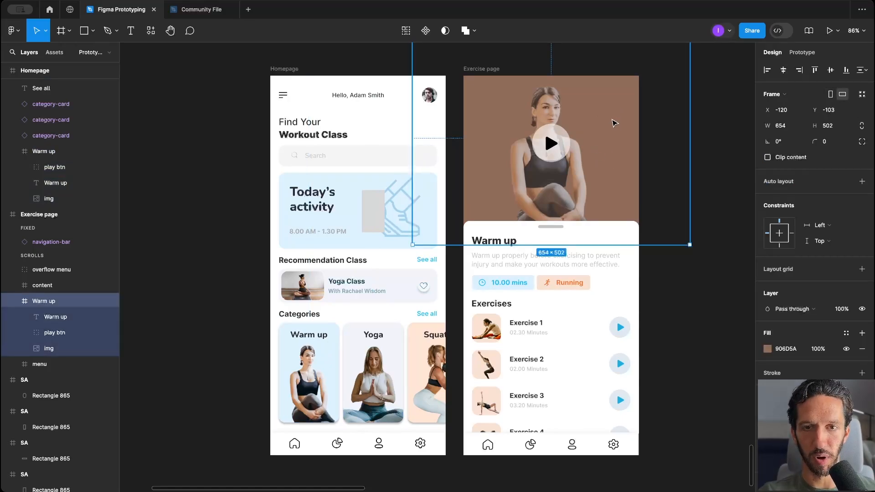
left_click(308, 371)
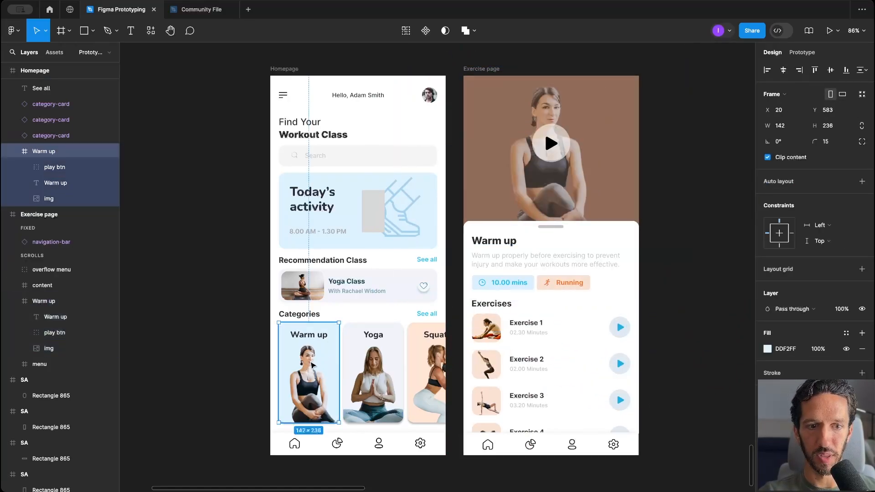
left_click(232, 131)
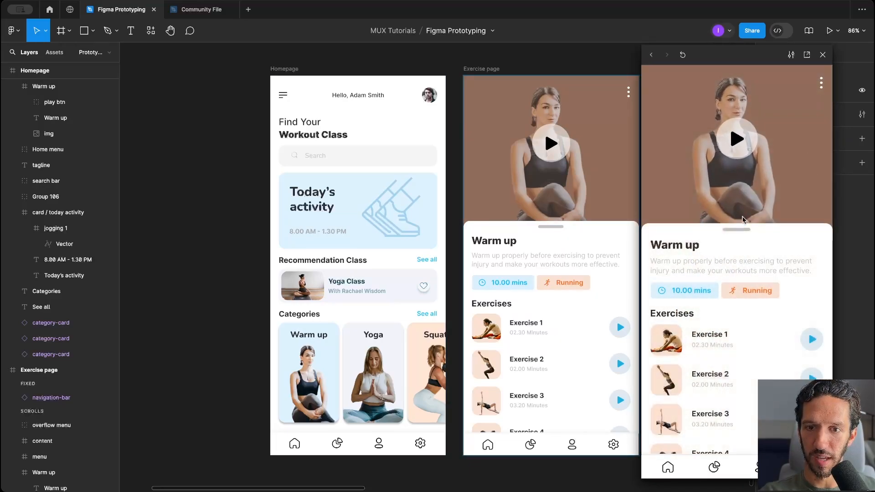
mouse_move(687, 391)
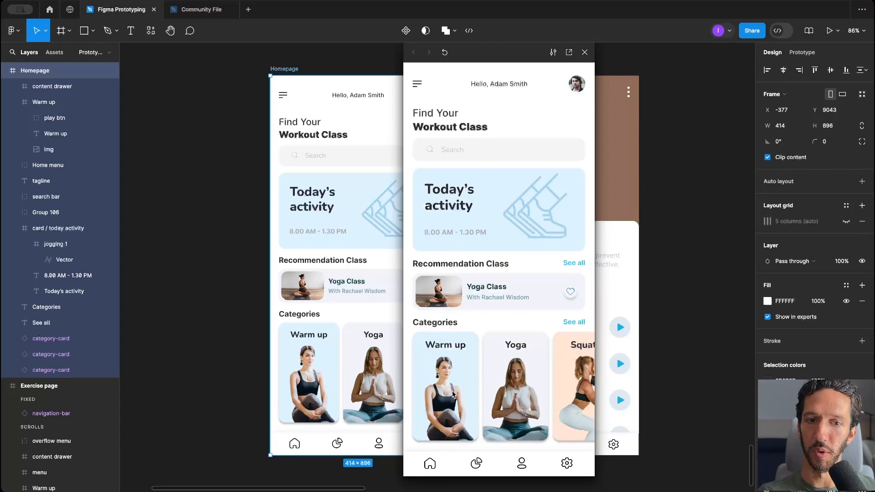
Step: Replay the Warm up card transition in the preview, then switch to the Community File document
left_click(445, 387)
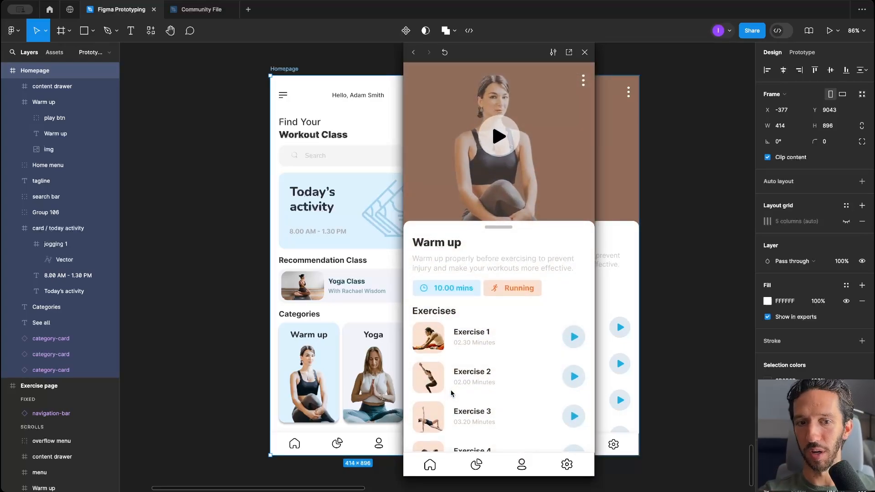
left_click(200, 9)
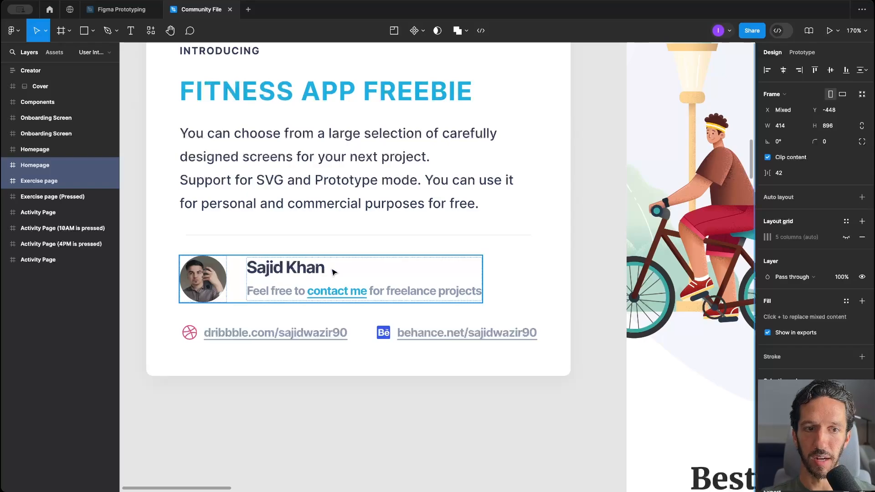